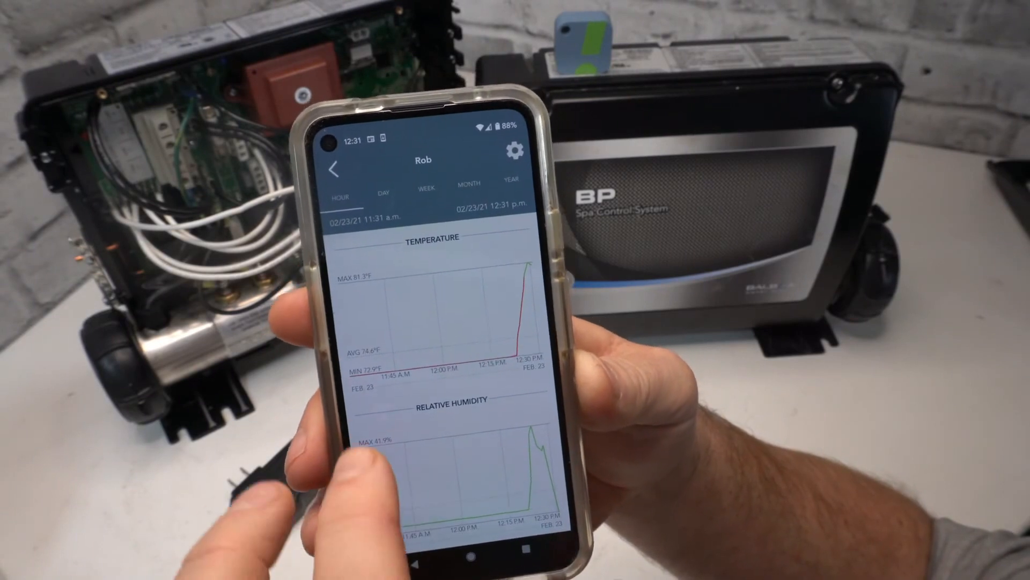
- Open Rob's settings and review the 109.0°F/80.0°F temperature limits, humidity and dewpoint options
click(513, 150)
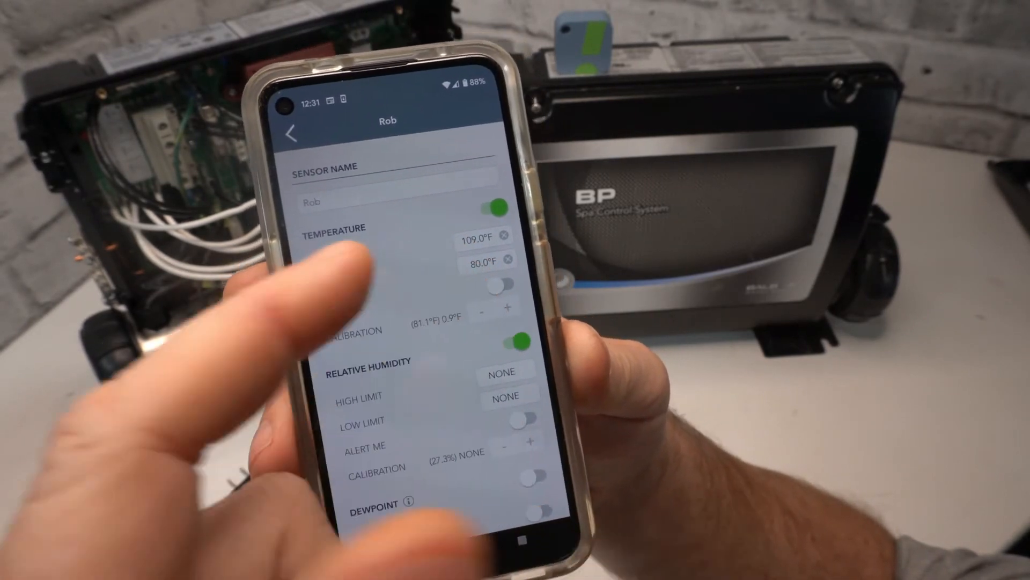
scroll(down, 3)
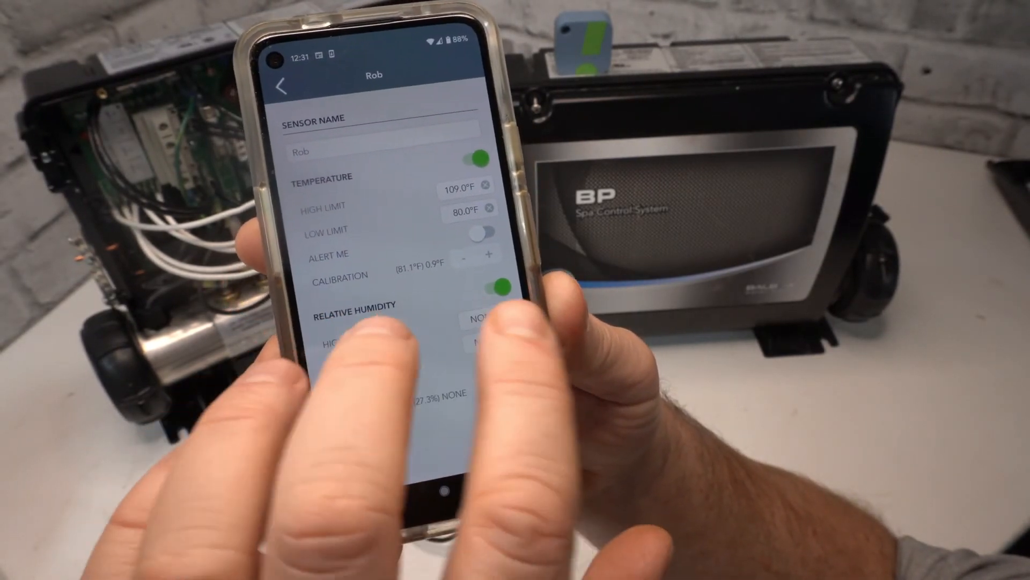
scroll(down, 3)
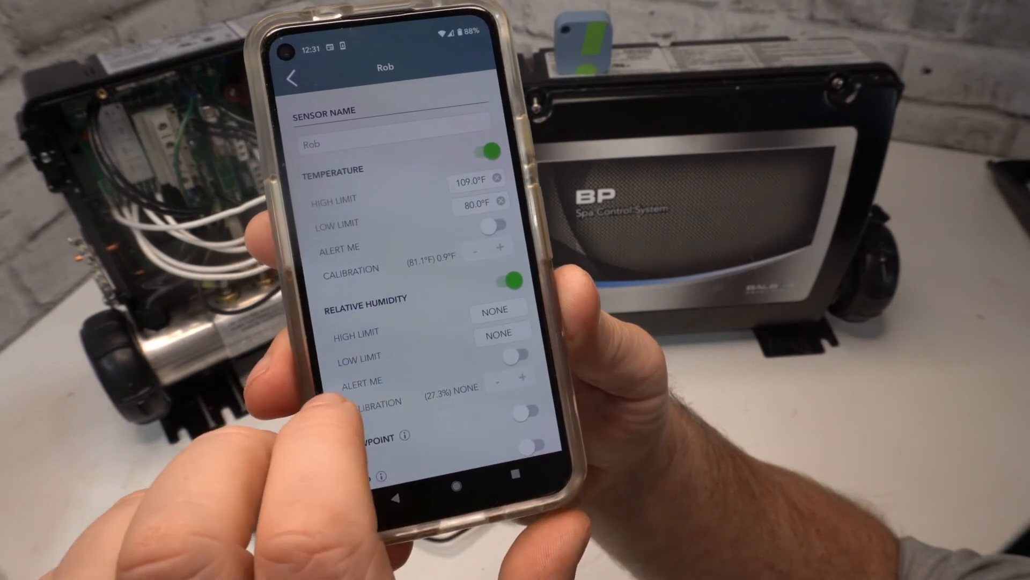